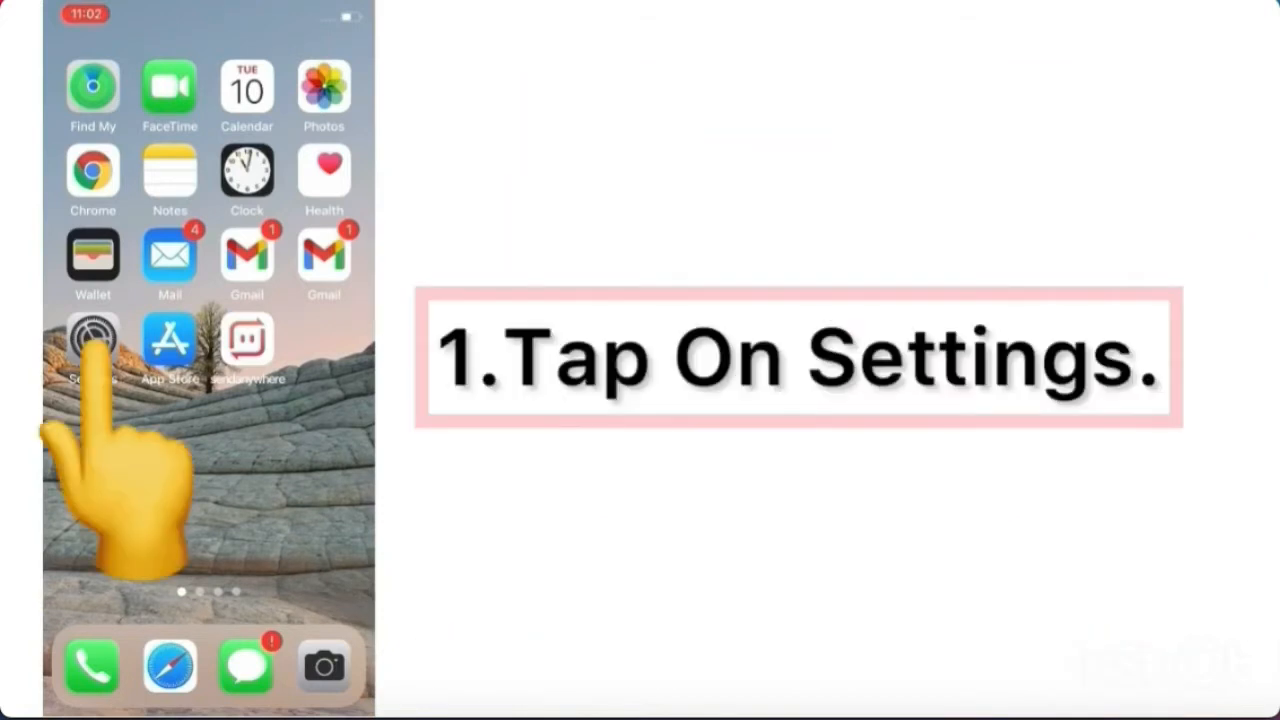
Open Settings from the home screen and go to the Accessibility section.
click(92, 335)
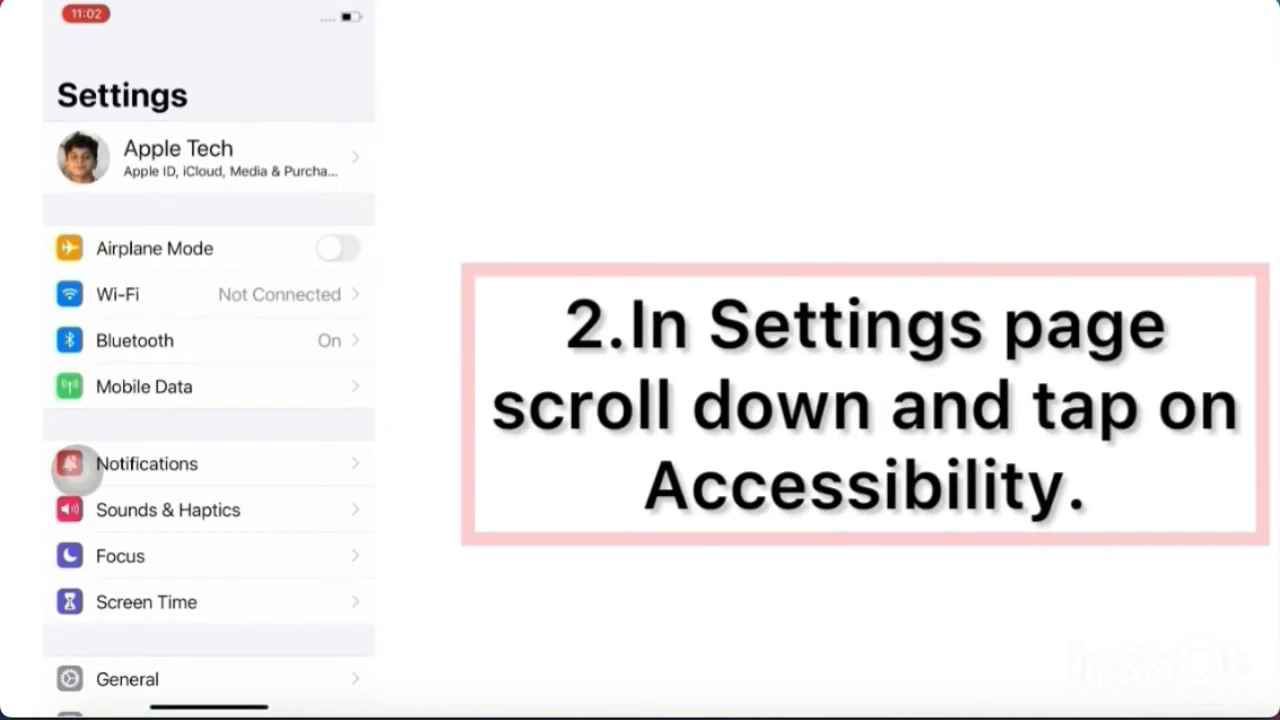
scroll(down, 3)
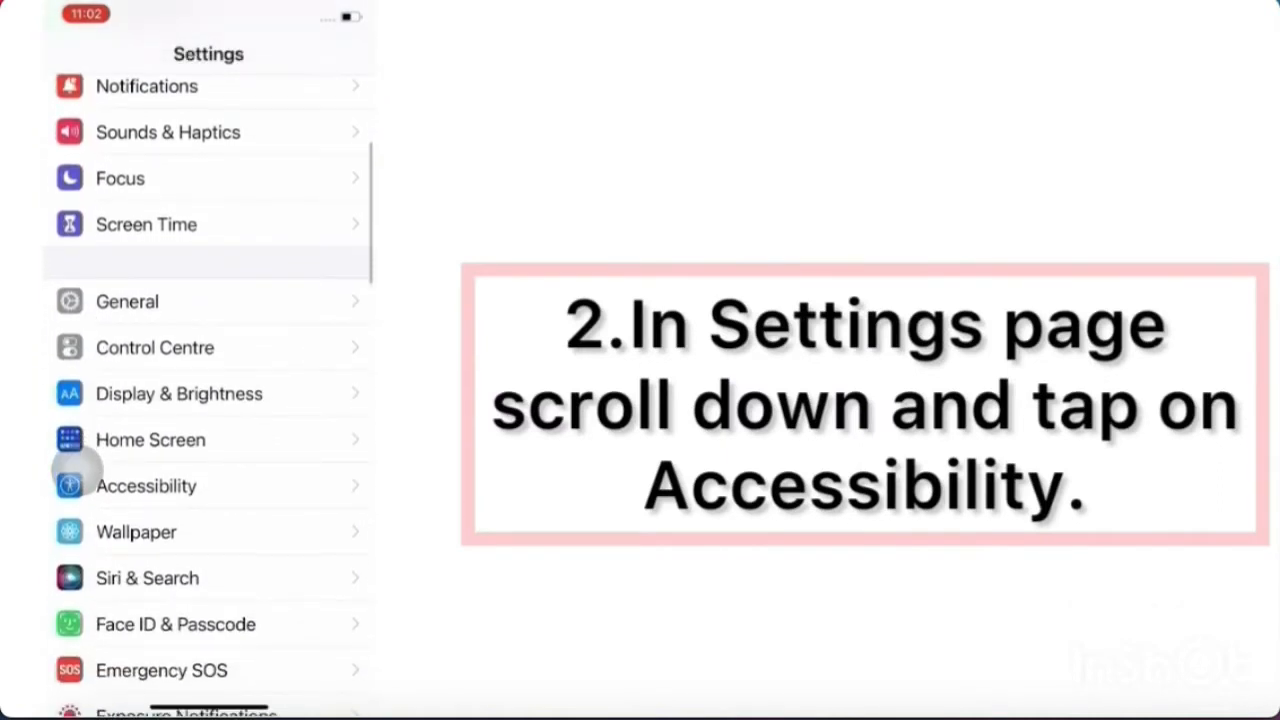
click(146, 485)
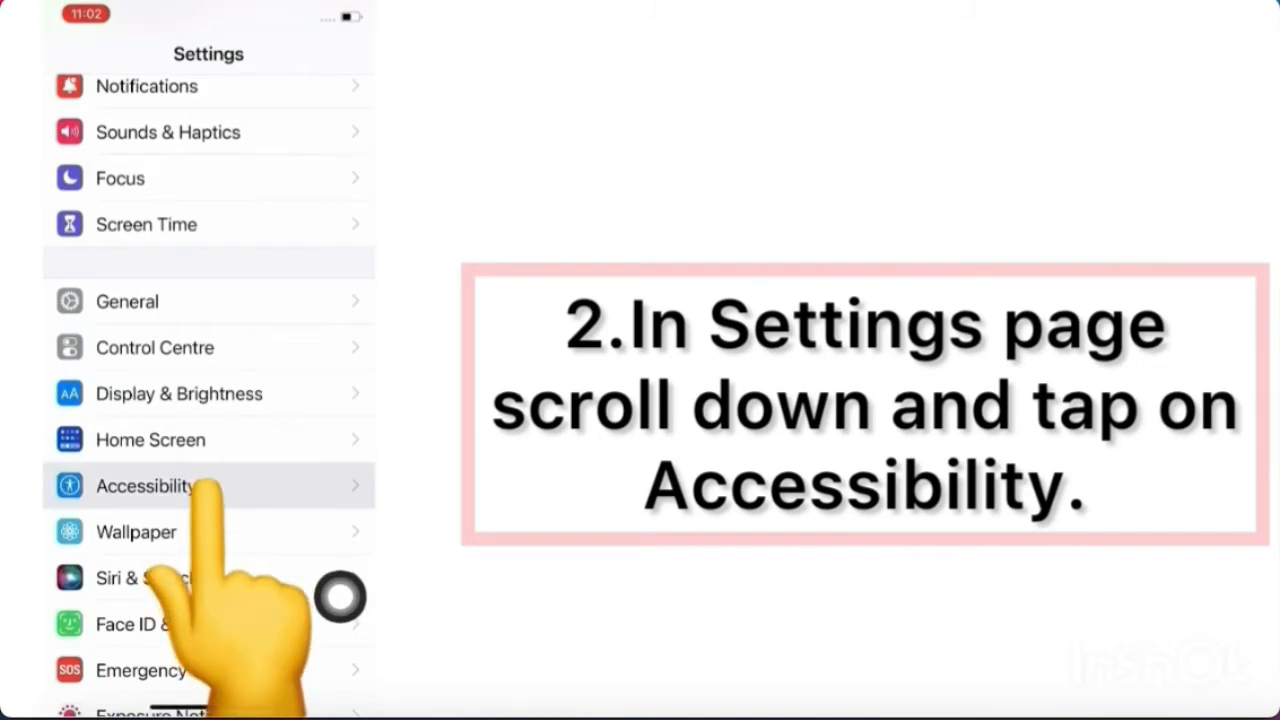
click(145, 485)
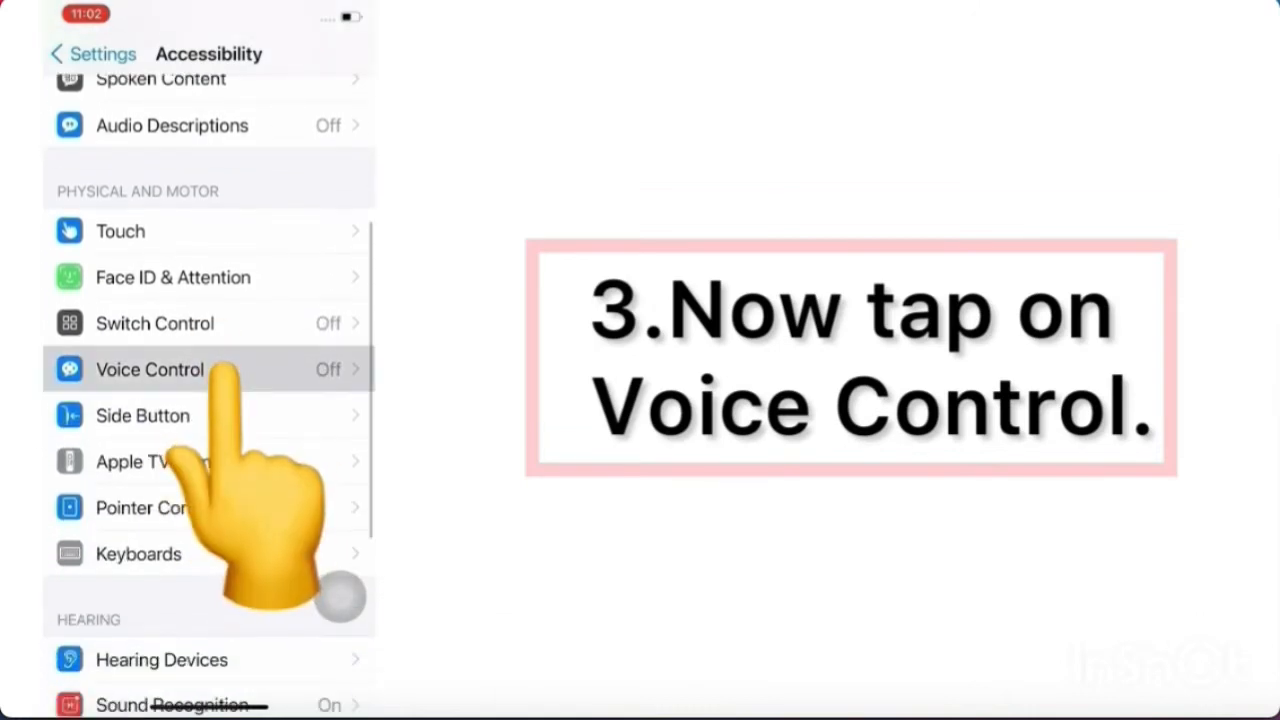
Run the Voice Control setup through Continue and Done to switch Voice Control on.
click(150, 369)
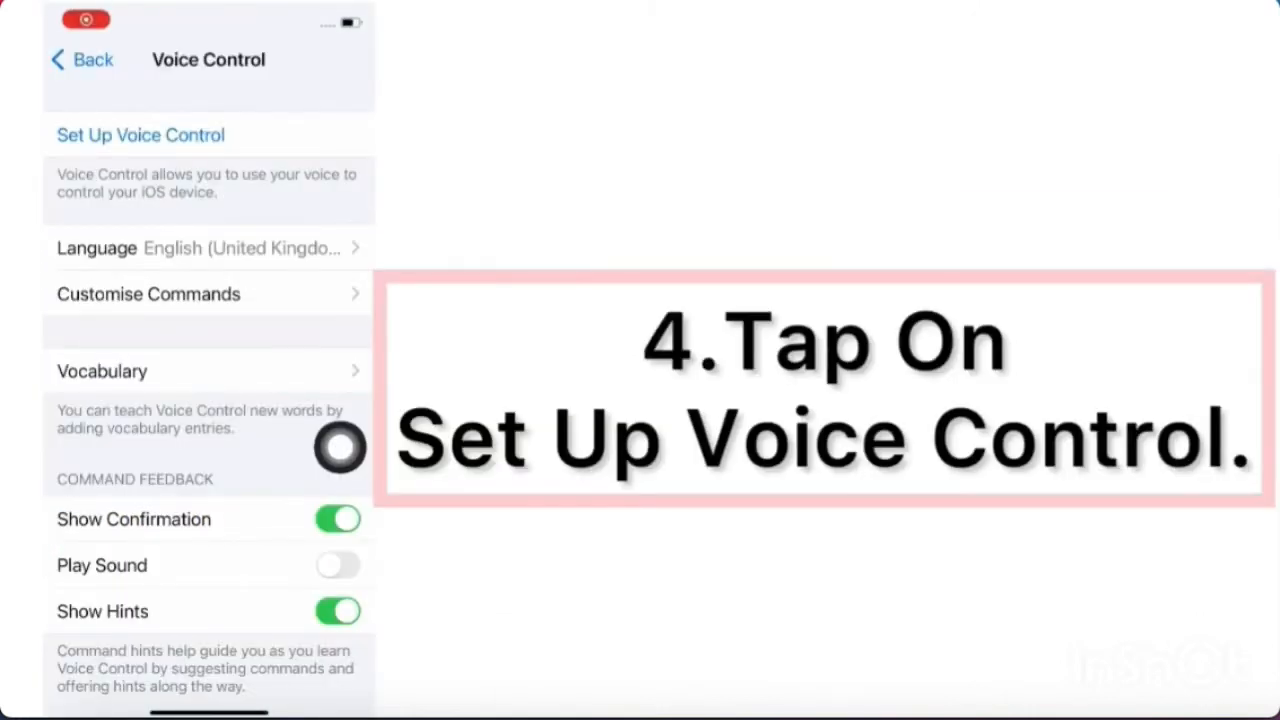
click(140, 134)
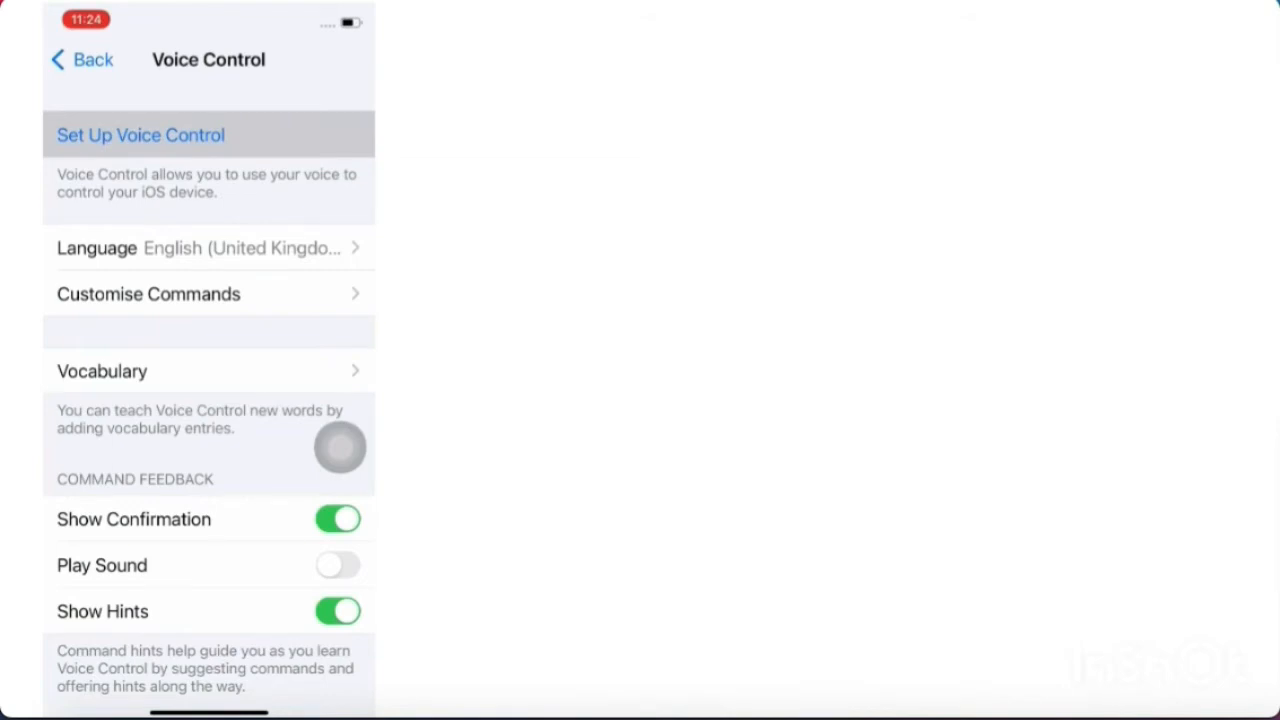
click(140, 135)
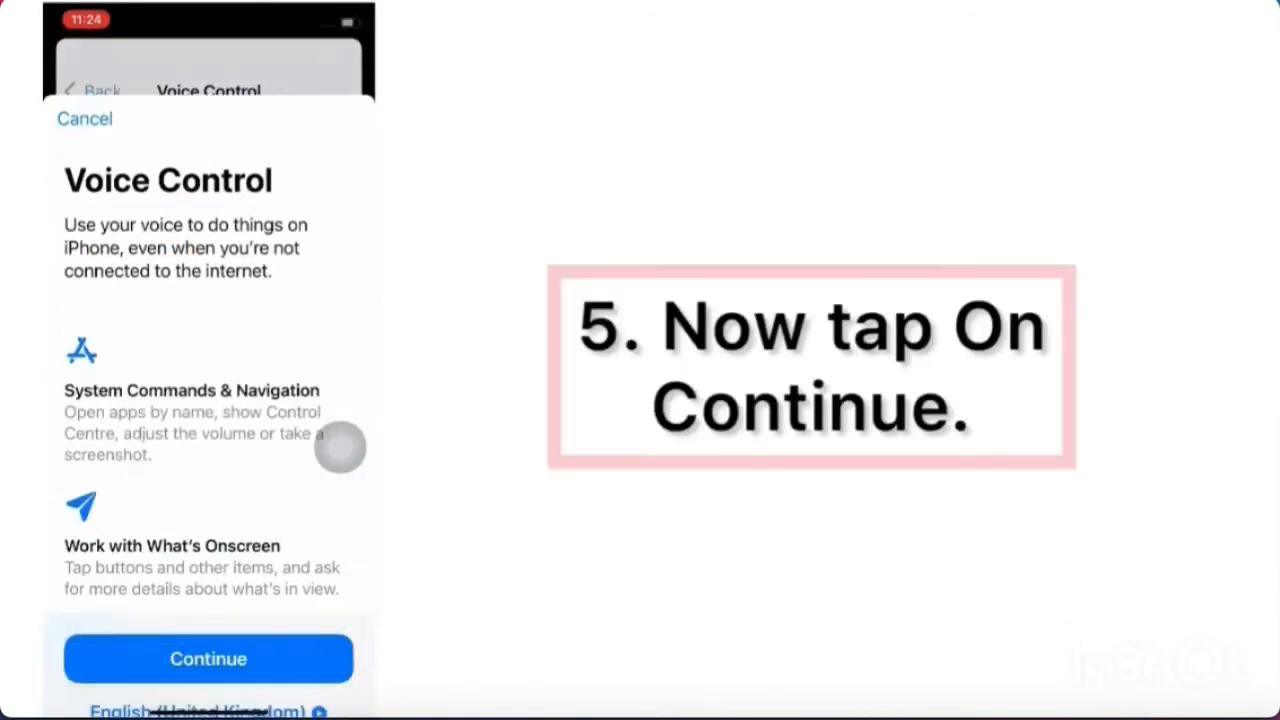
click(208, 658)
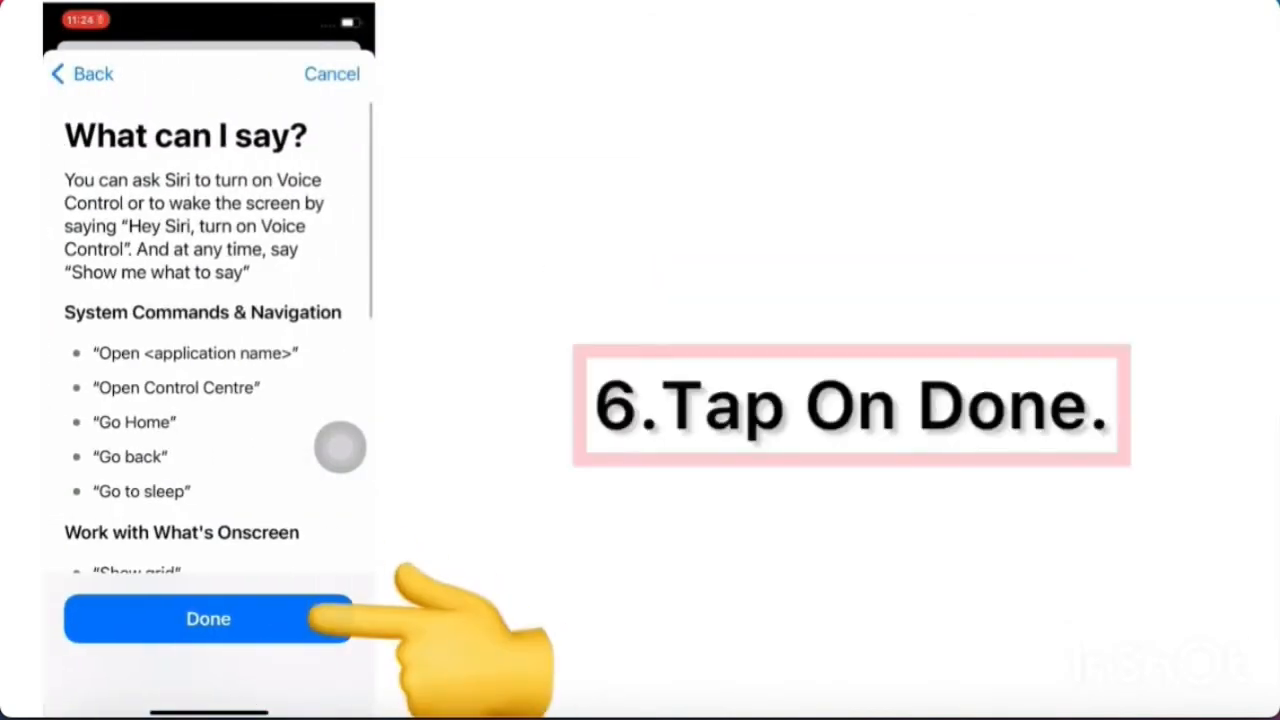
click(208, 618)
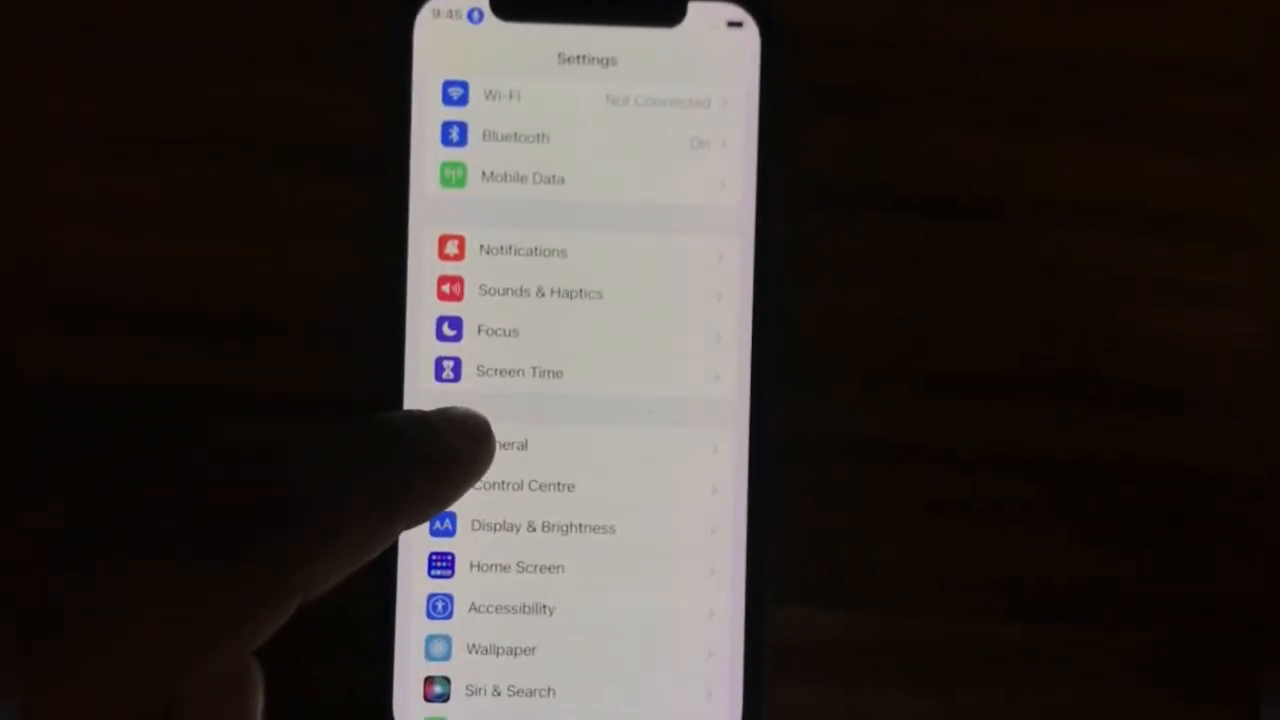
Open the General page in Settings.
click(500, 445)
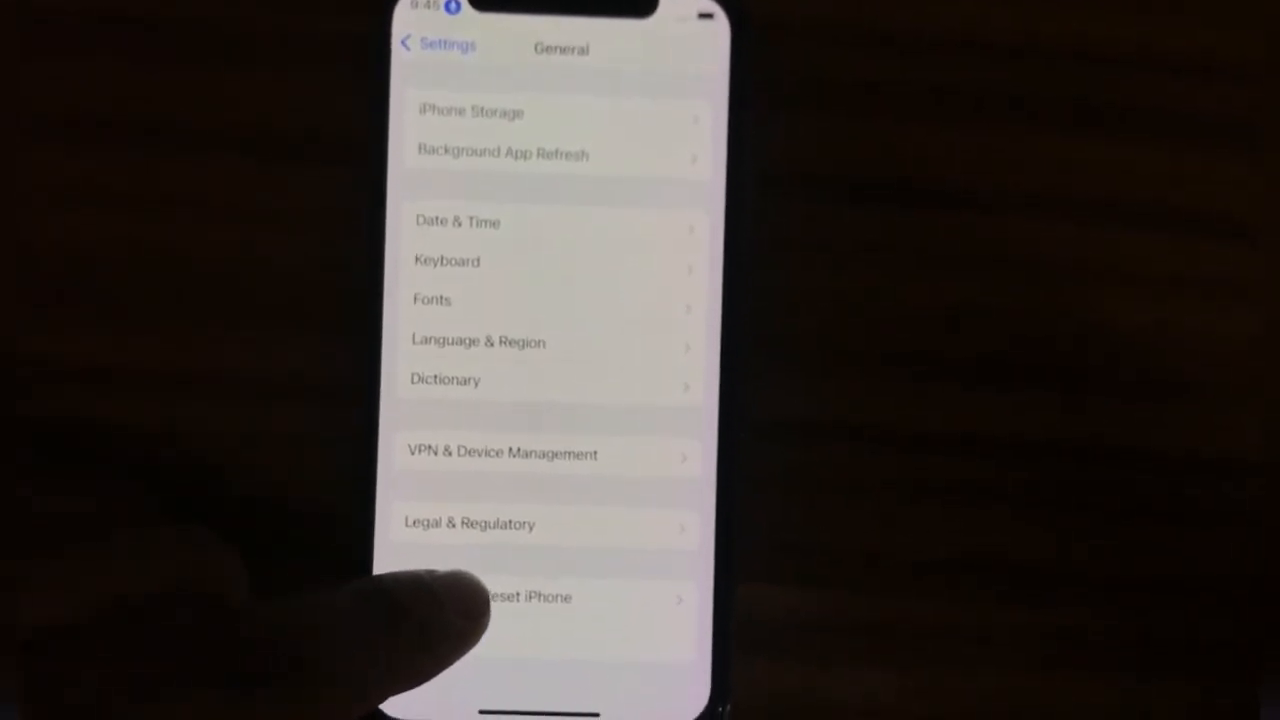
Choose Reset All Settings under Transfer or Reset iPhone and confirm it.
click(525, 597)
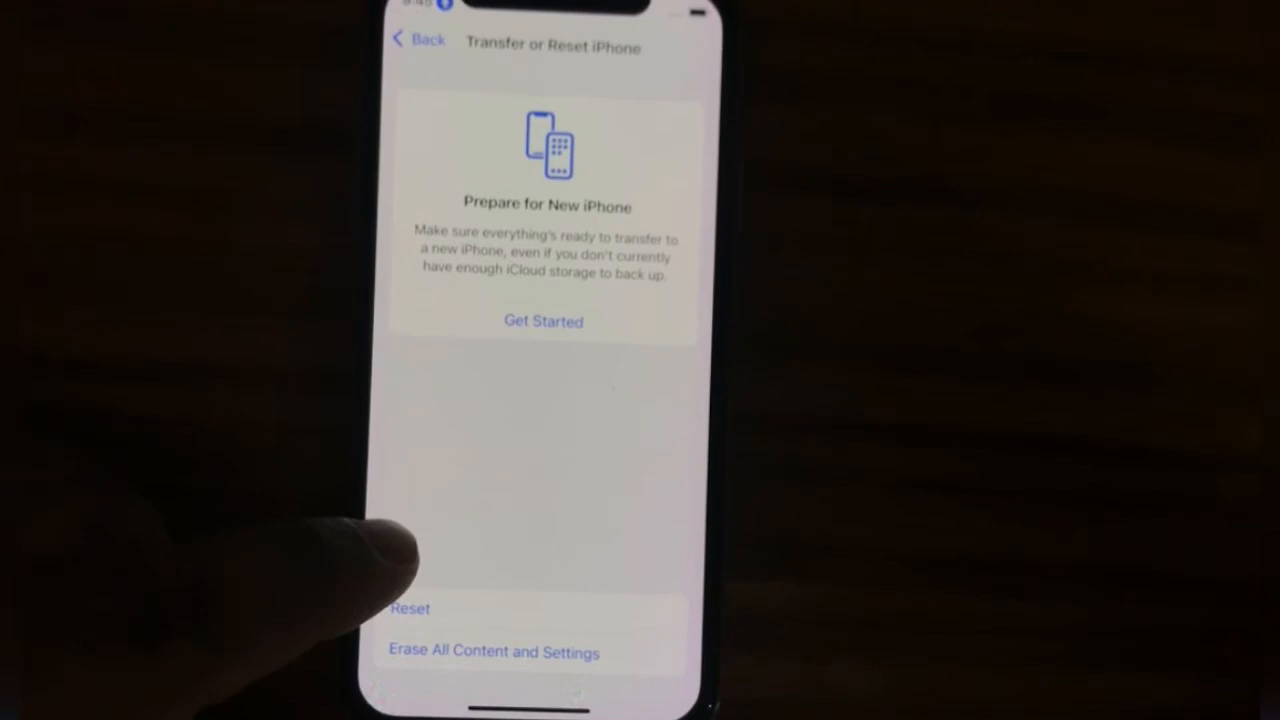
click(410, 608)
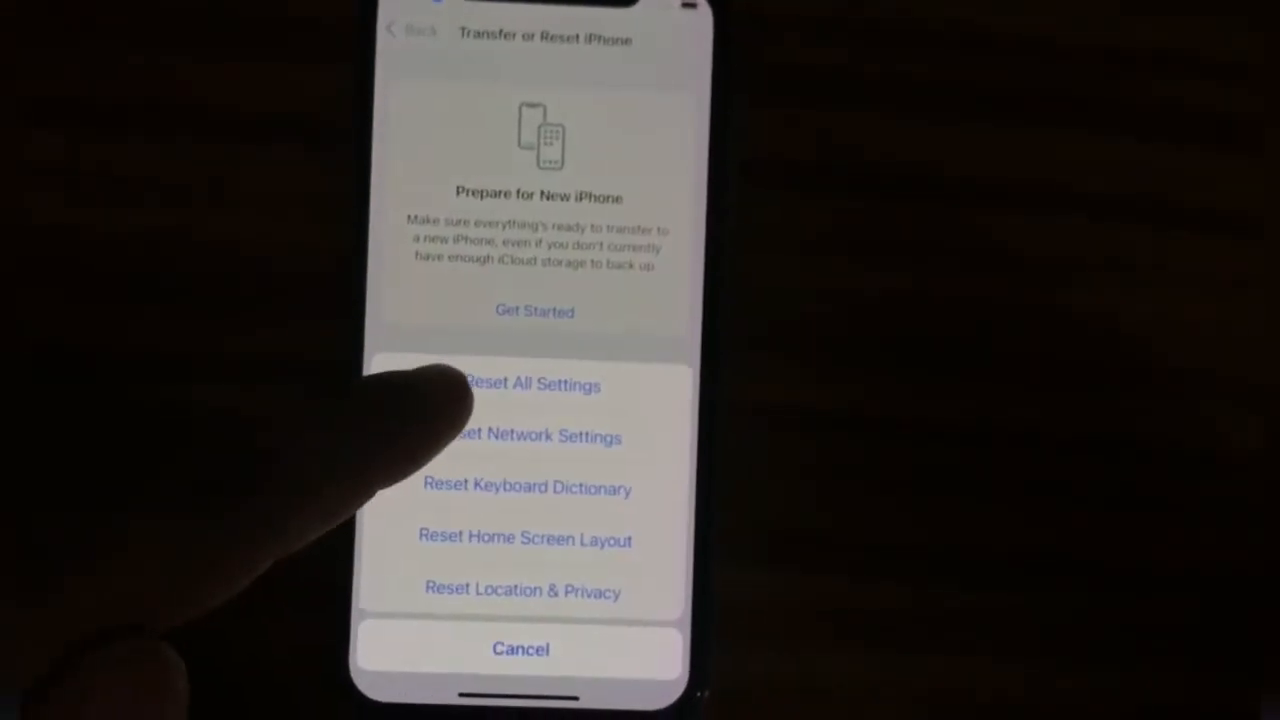
click(533, 385)
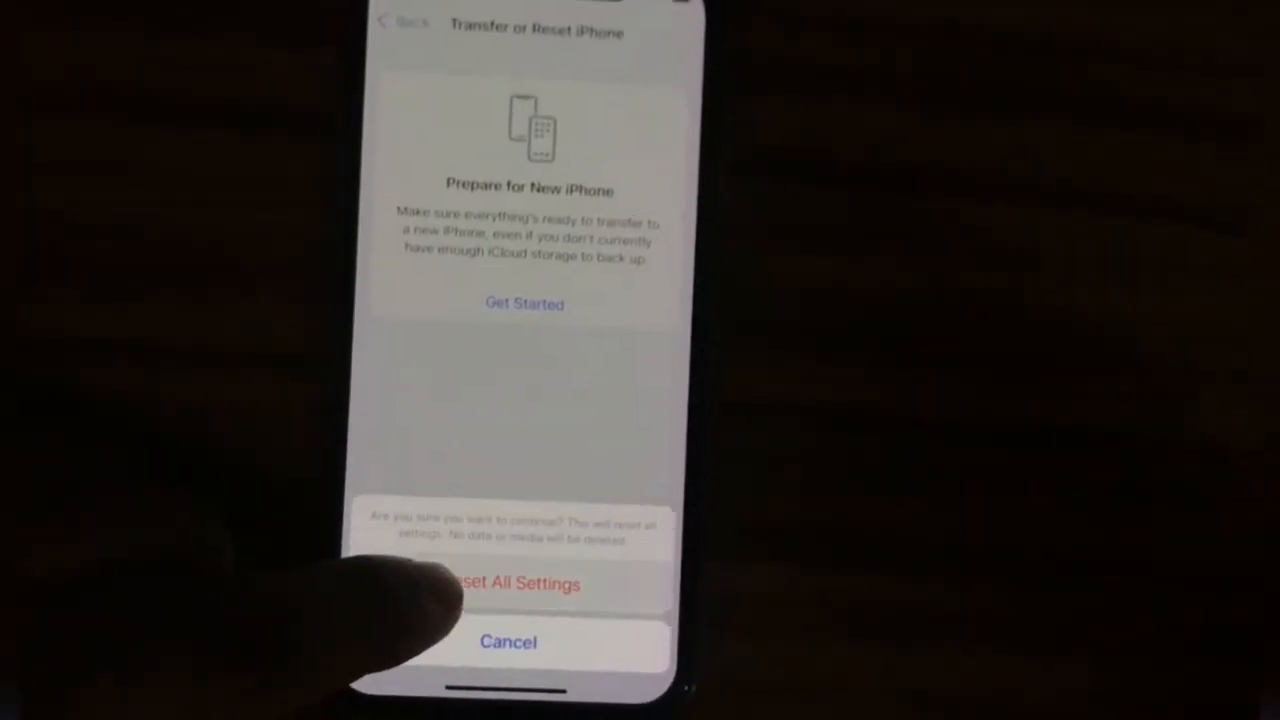
click(508, 583)
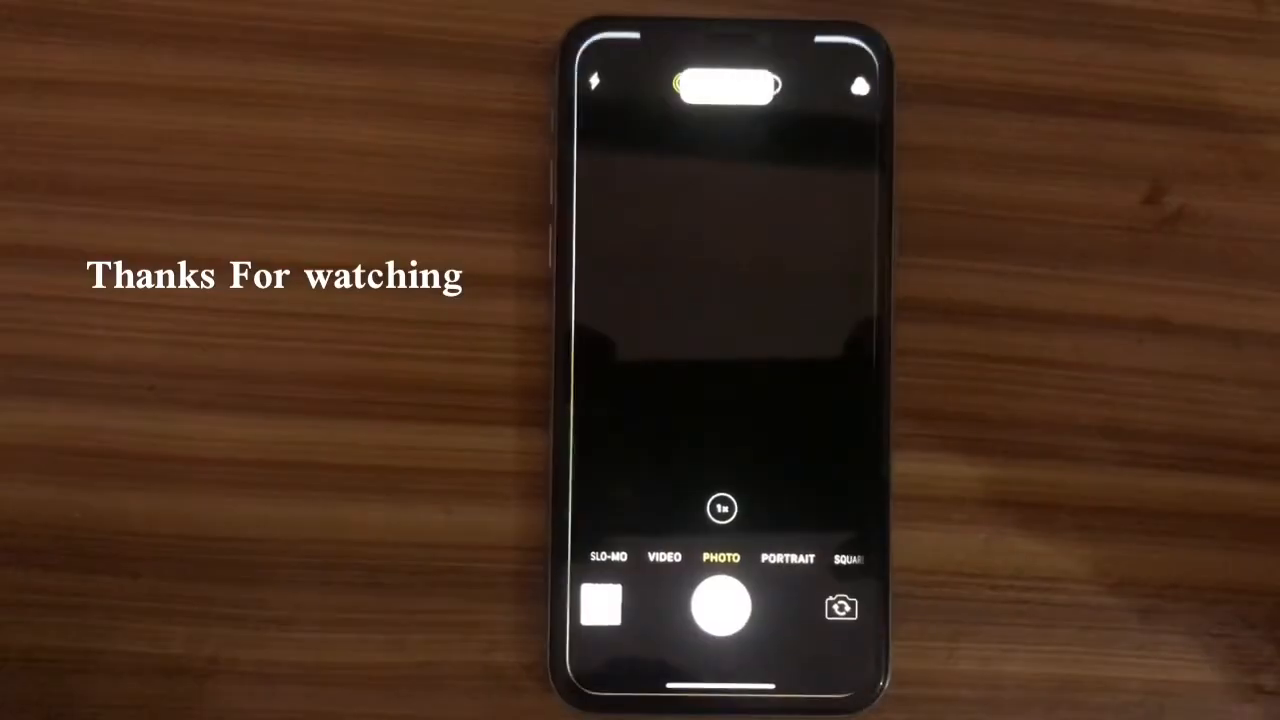
Set focus on the centre of the Camera viewfinder in photo mode.
click(712, 330)
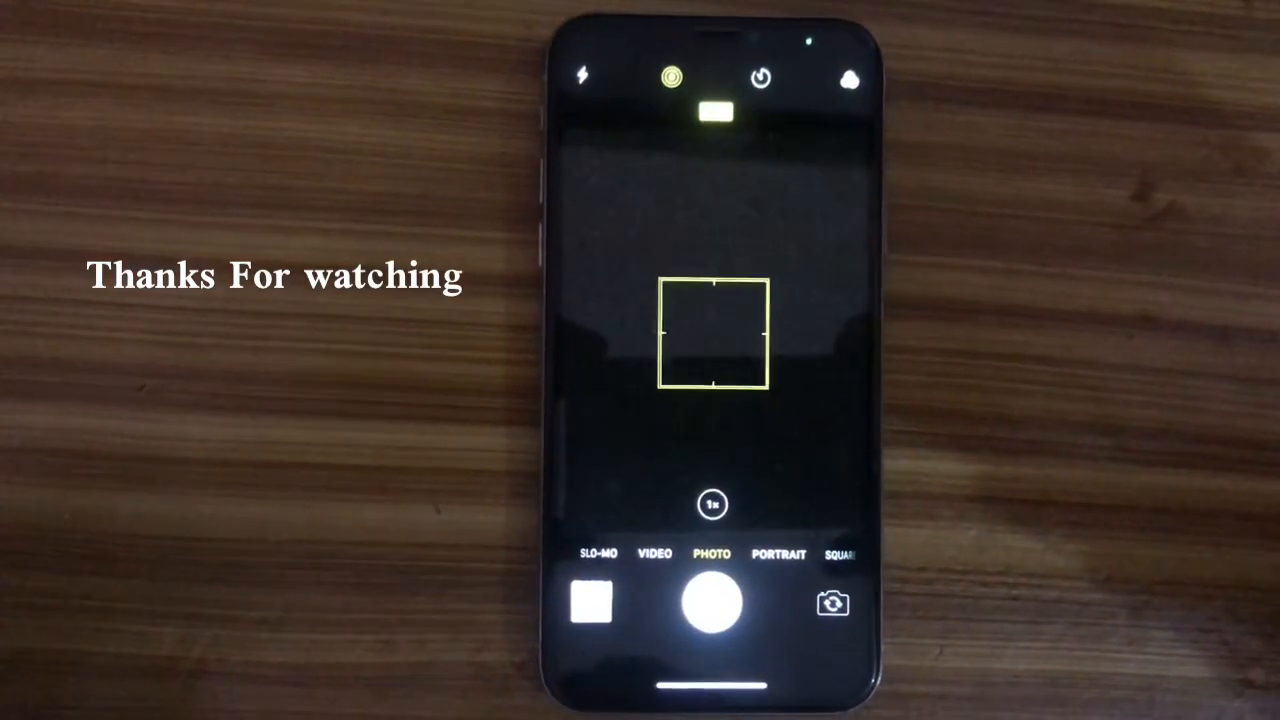